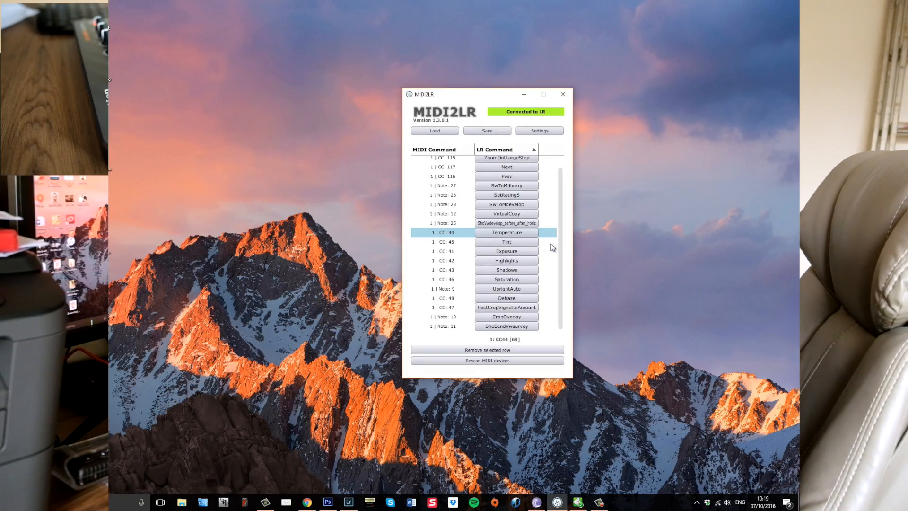
{"action": "mouse_move", "coordinate": [561, 225]}
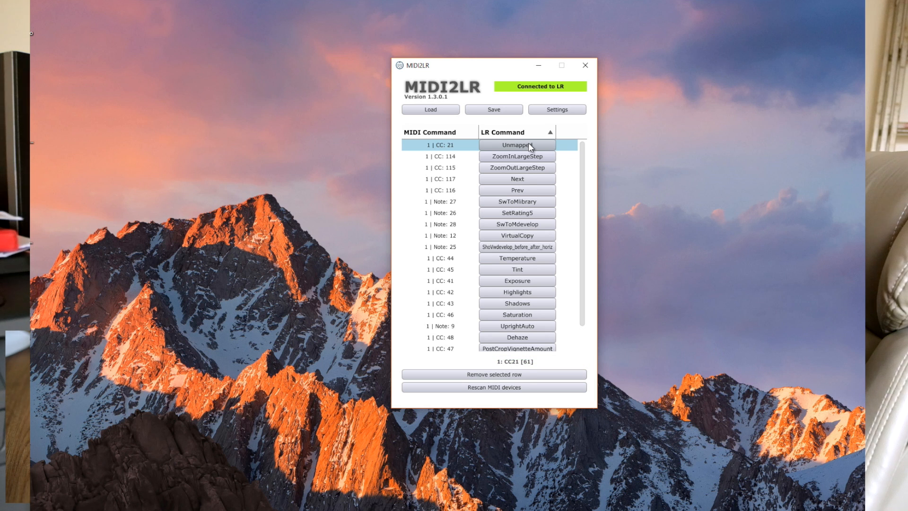
Open the Lightroom command menu for unmapped control CC 21 and browse to Profiles.
{"action": "left_click", "coordinate": [517, 145]}
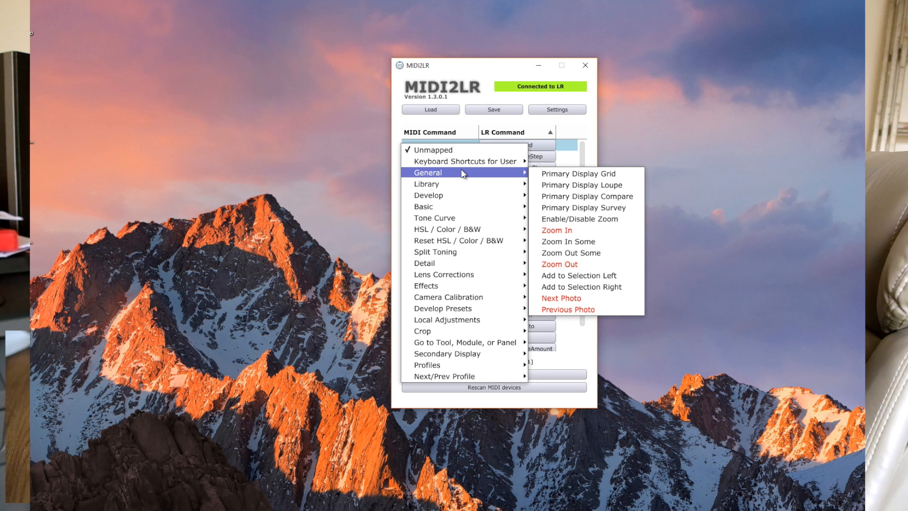
{"action": "mouse_move", "coordinate": [572, 189]}
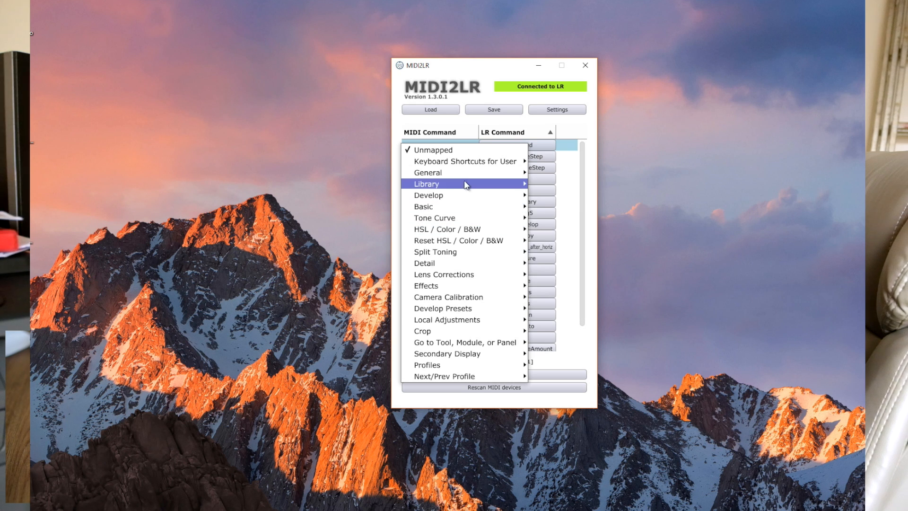
{"action": "mouse_move", "coordinate": [469, 168]}
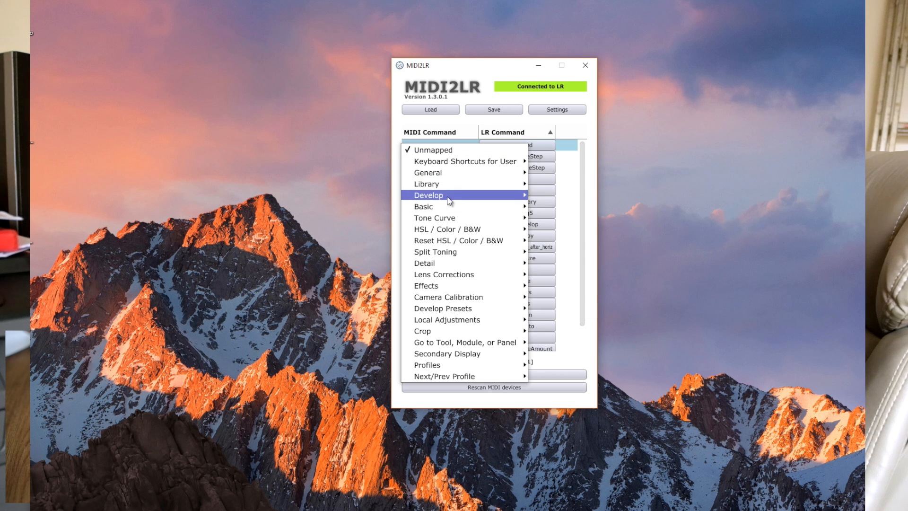
{"action": "mouse_move", "coordinate": [462, 309]}
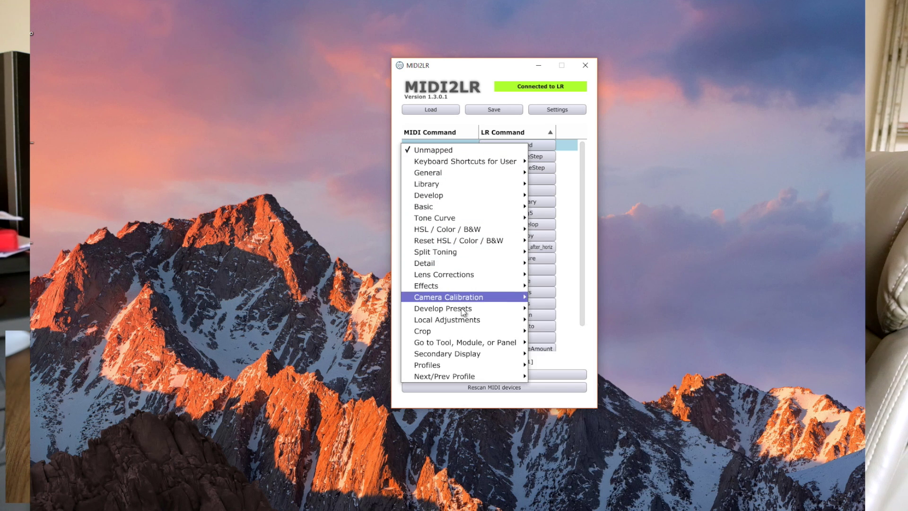
{"action": "mouse_move", "coordinate": [468, 346]}
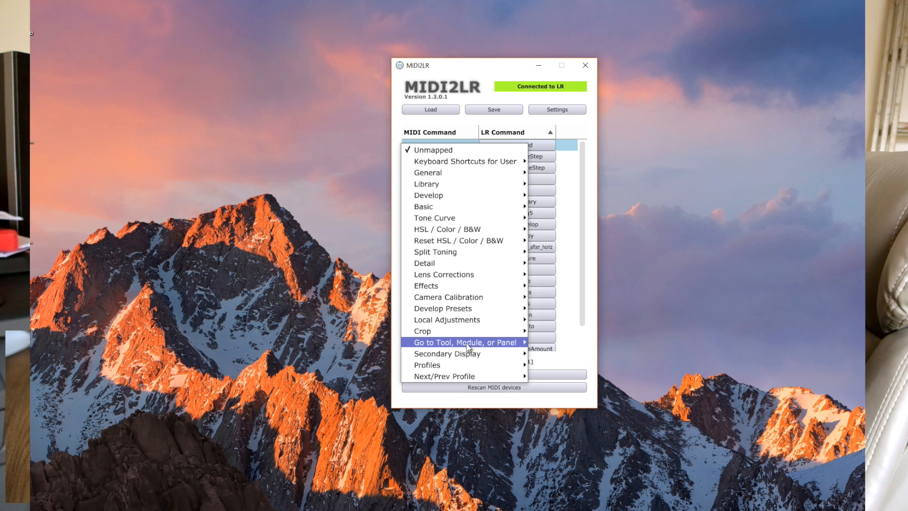
{"action": "mouse_move", "coordinate": [466, 368]}
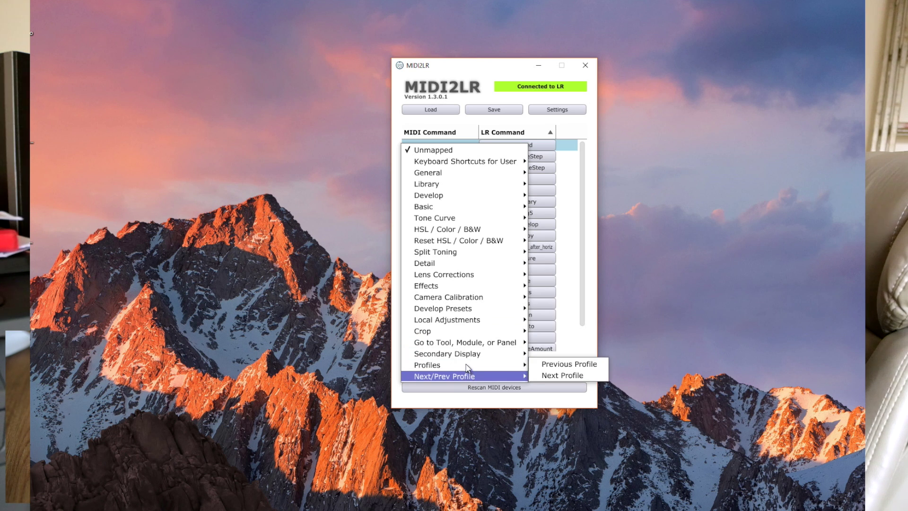
{"action": "mouse_move", "coordinate": [446, 365]}
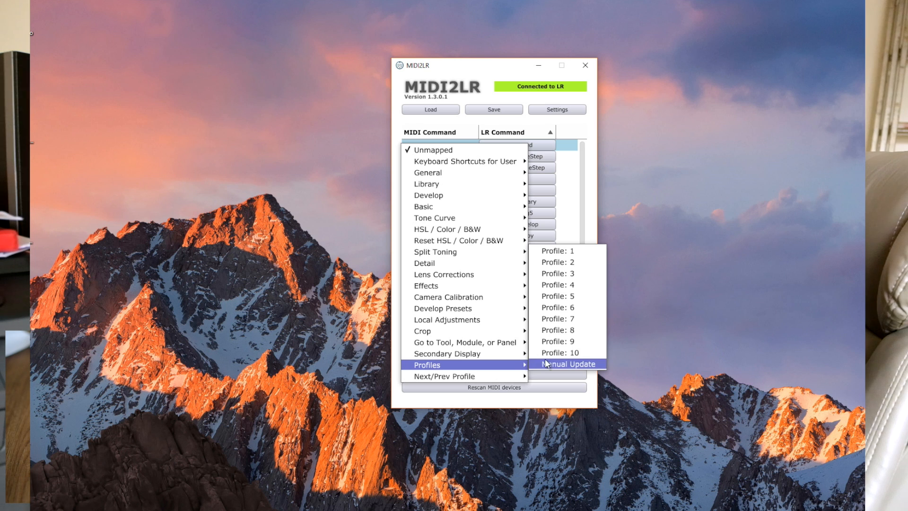
{"action": "mouse_move", "coordinate": [558, 296]}
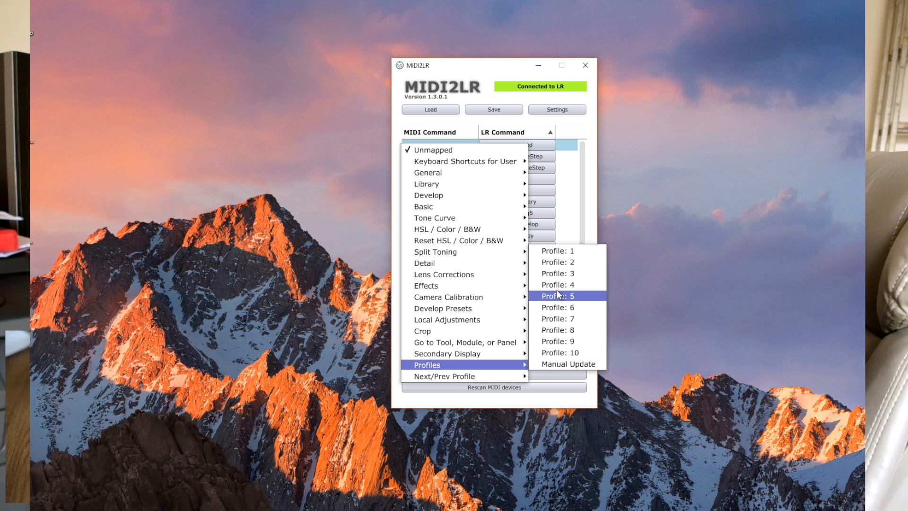